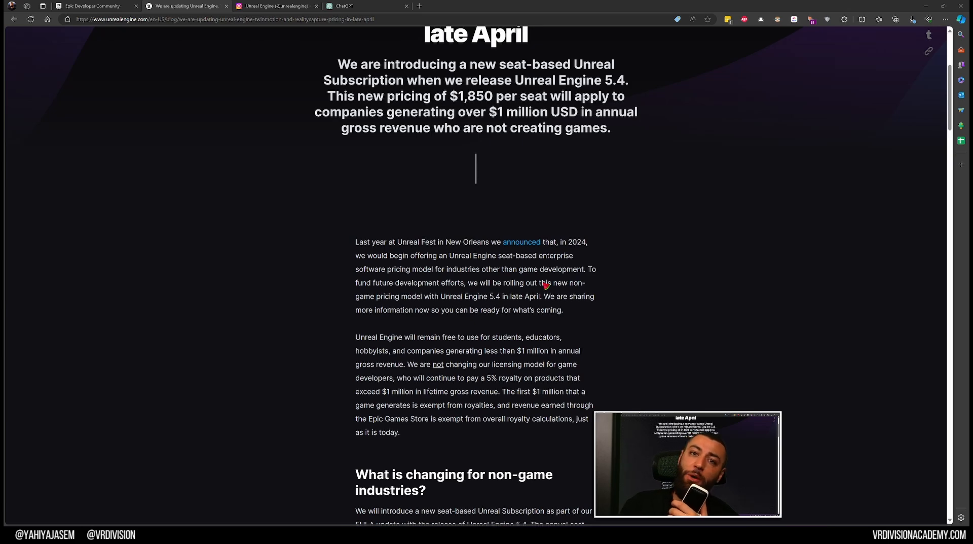
Scroll to the non-game industries seat criteria and eligible uses, down to the Unreal Engine 5.3 note
scroll("up", 3)
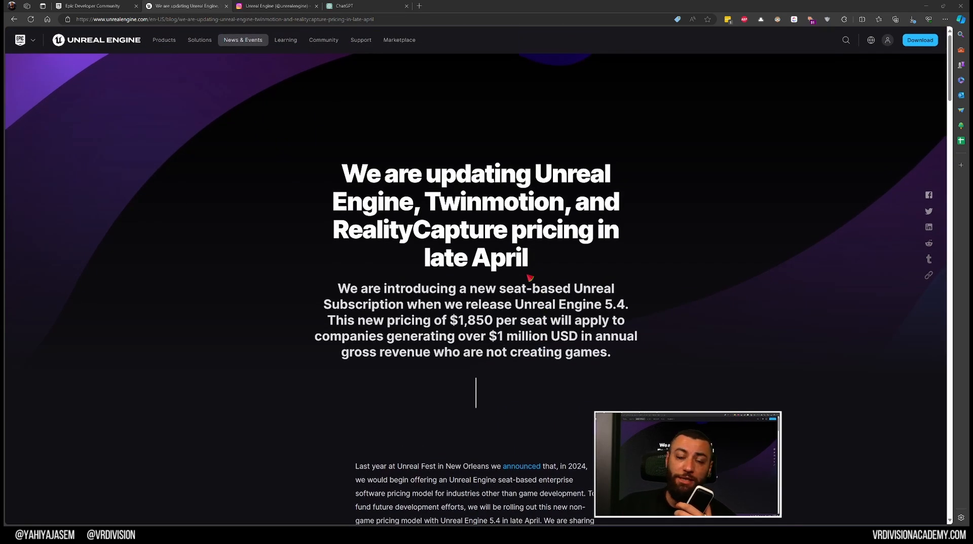
scroll("down", 3)
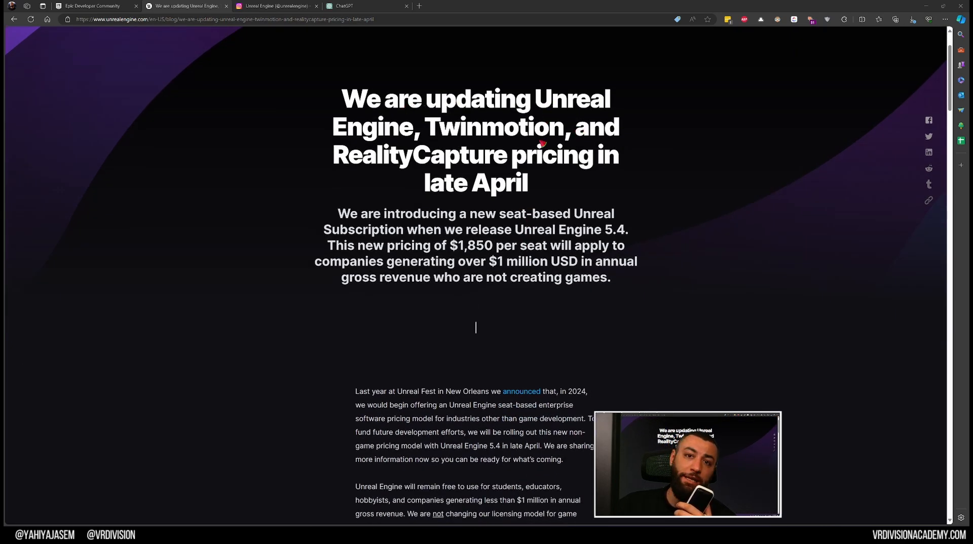
scroll("down", 3)
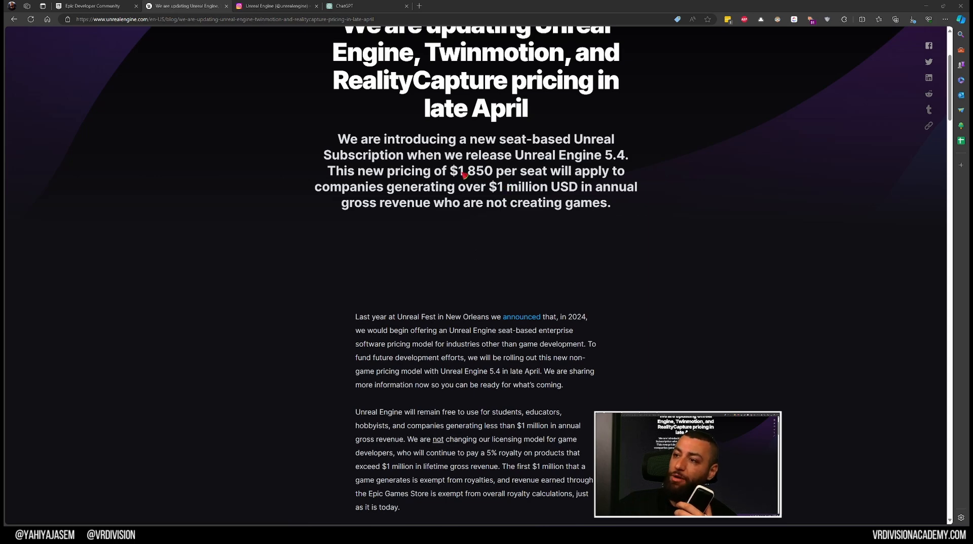
scroll("down", 3)
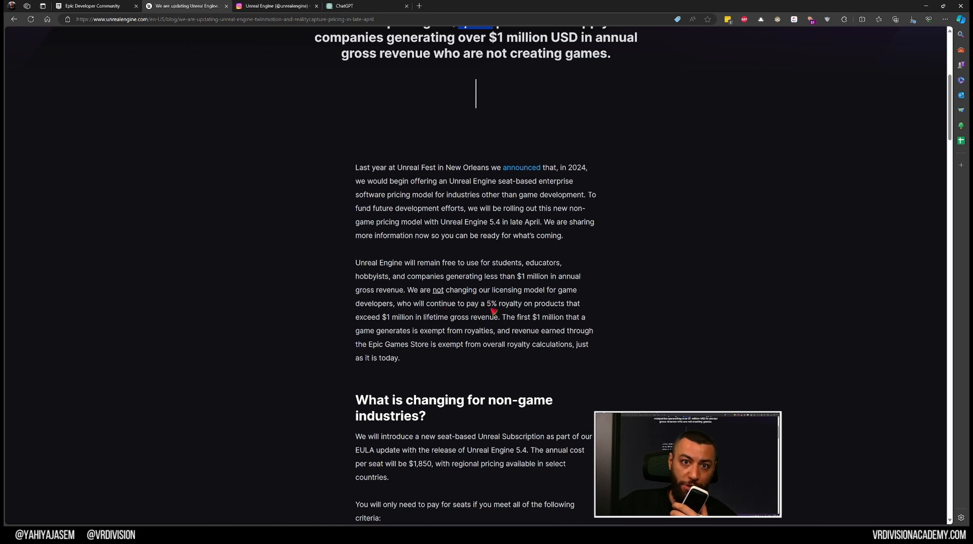
mouse_move(395, 323)
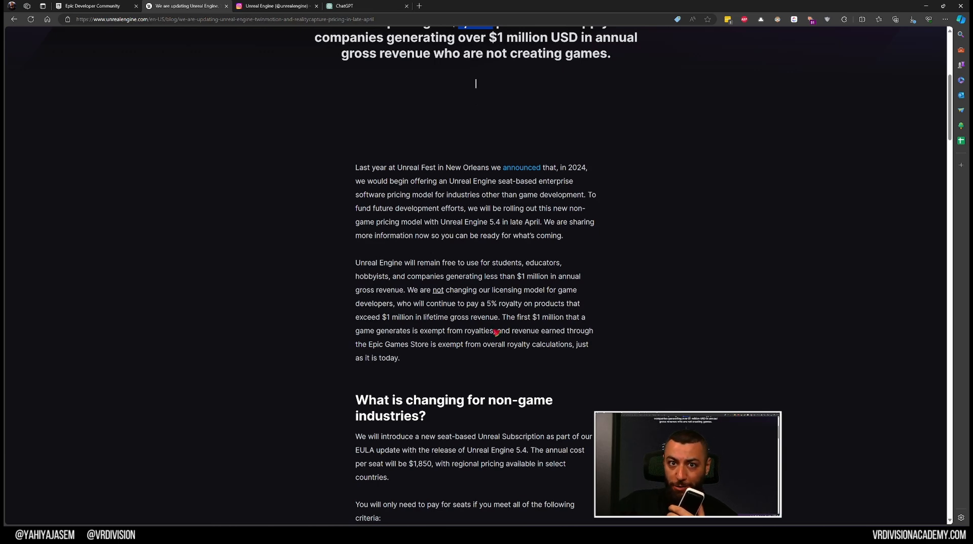
scroll("down", 3)
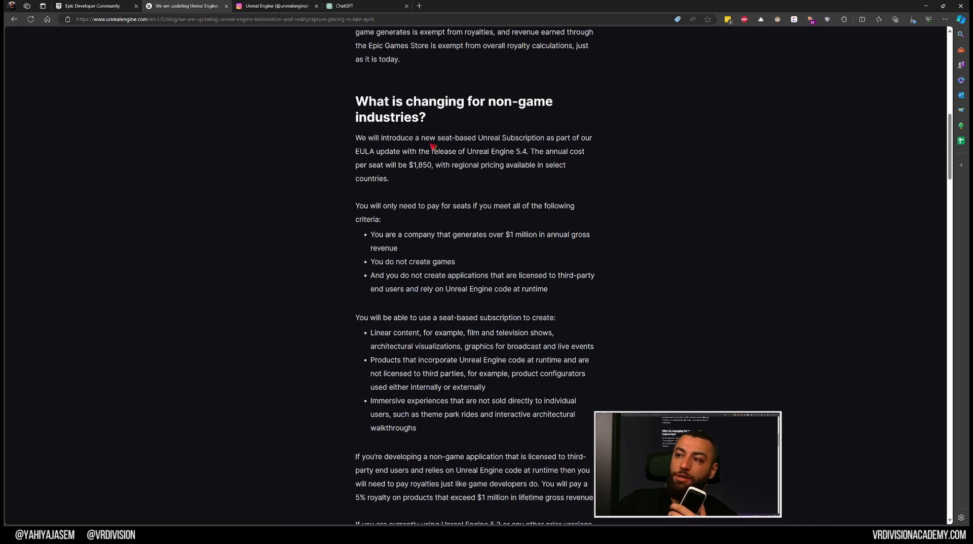
mouse_move(490, 144)
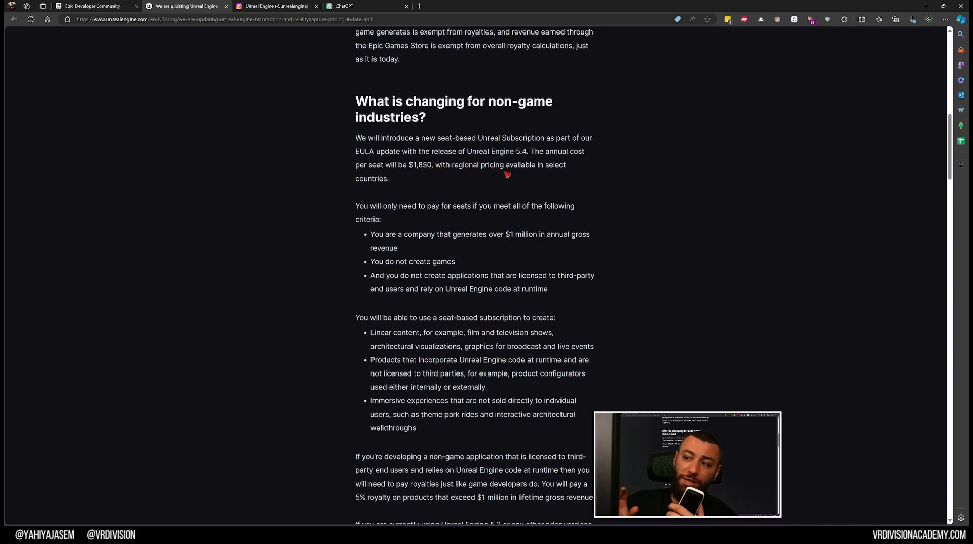
scroll("down", 3)
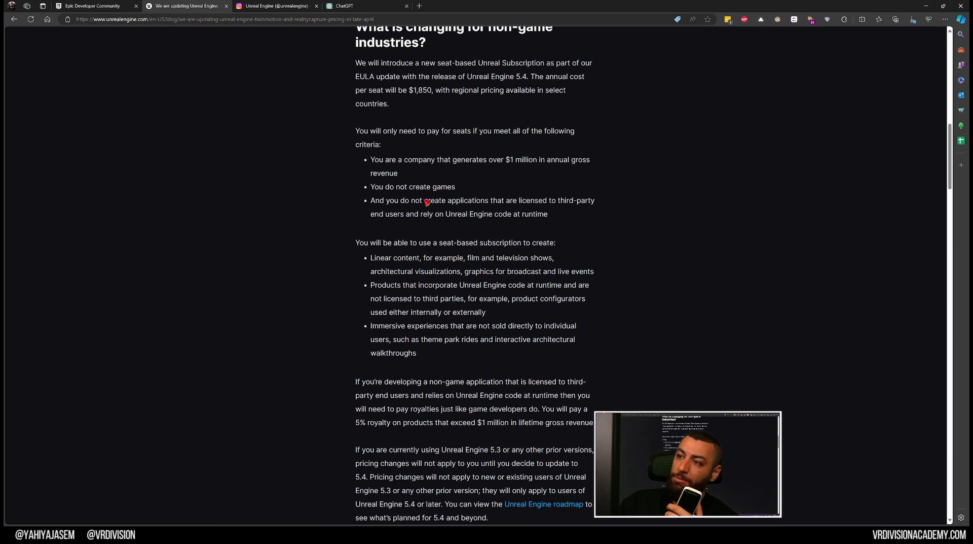
mouse_move(486, 204)
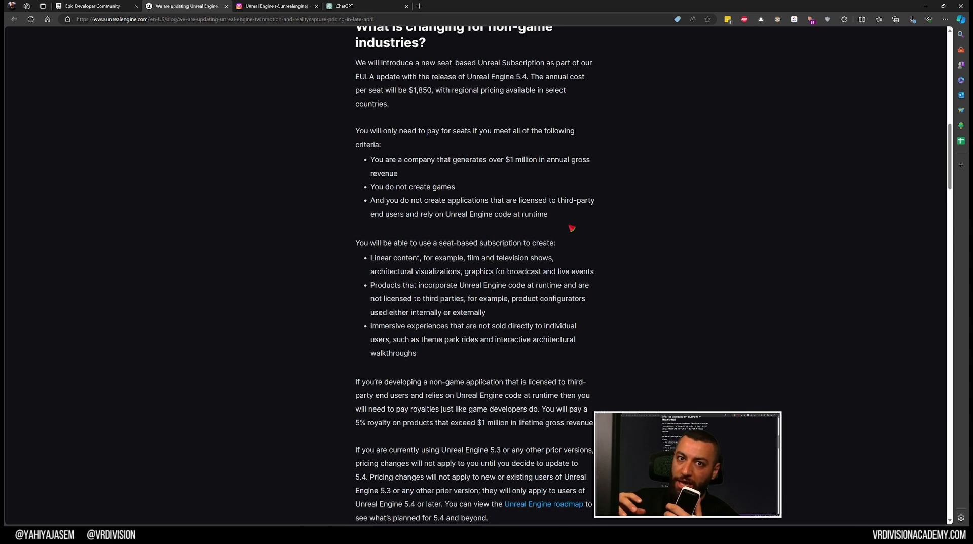
left_click_drag(371, 200, 524, 213)
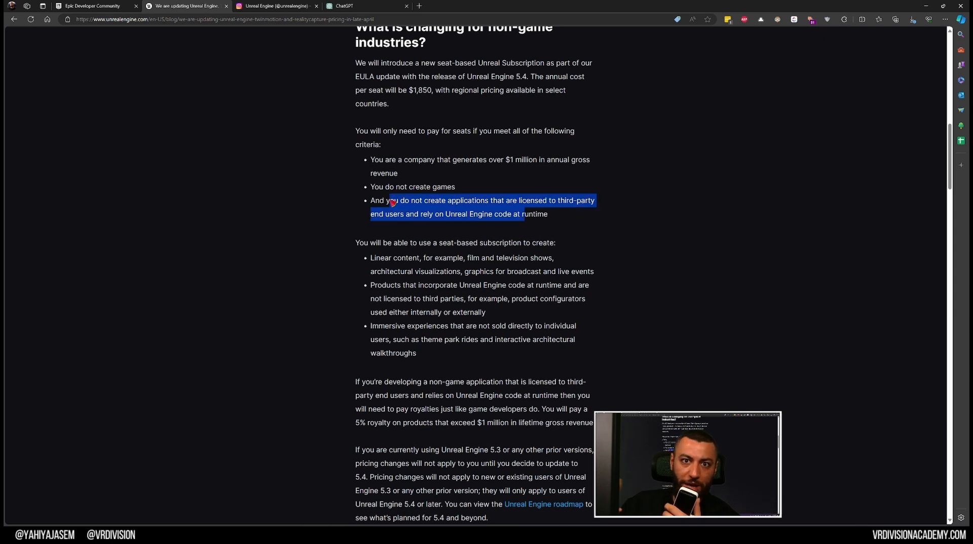
scroll("down", 3)
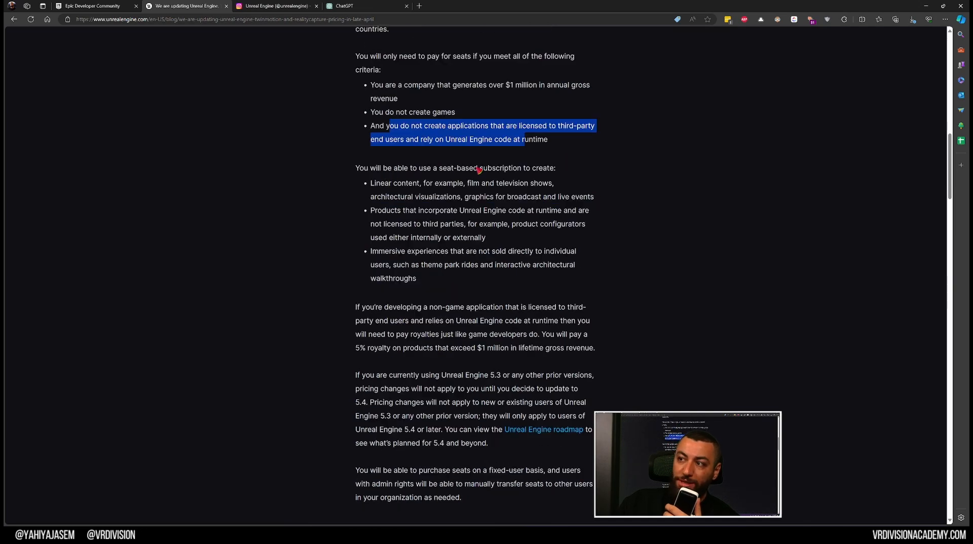
scroll("down", 3)
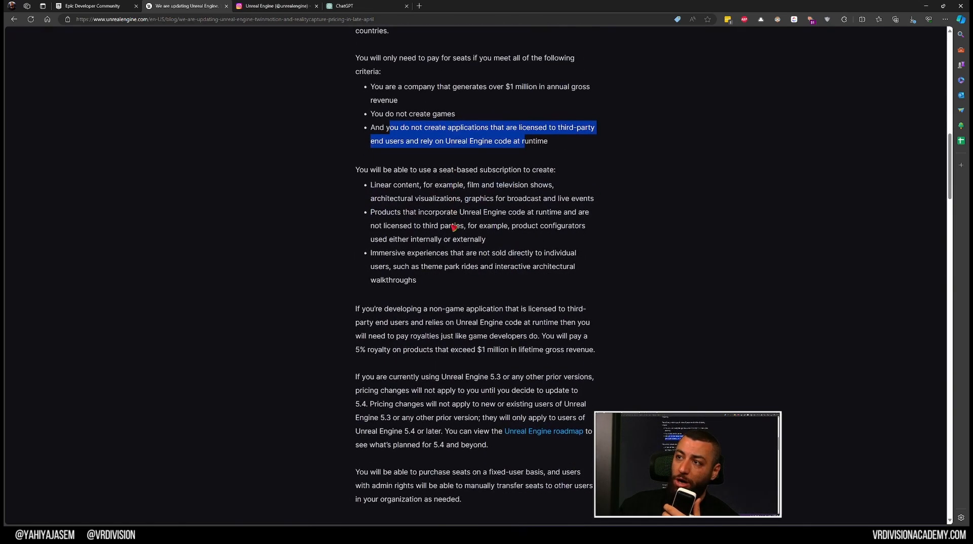
scroll("up", 3)
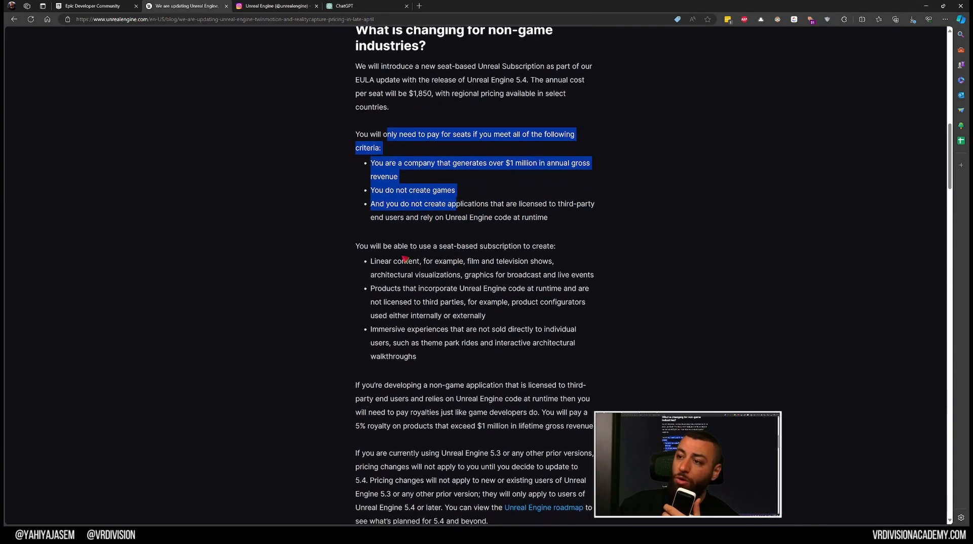
scroll("down", 3)
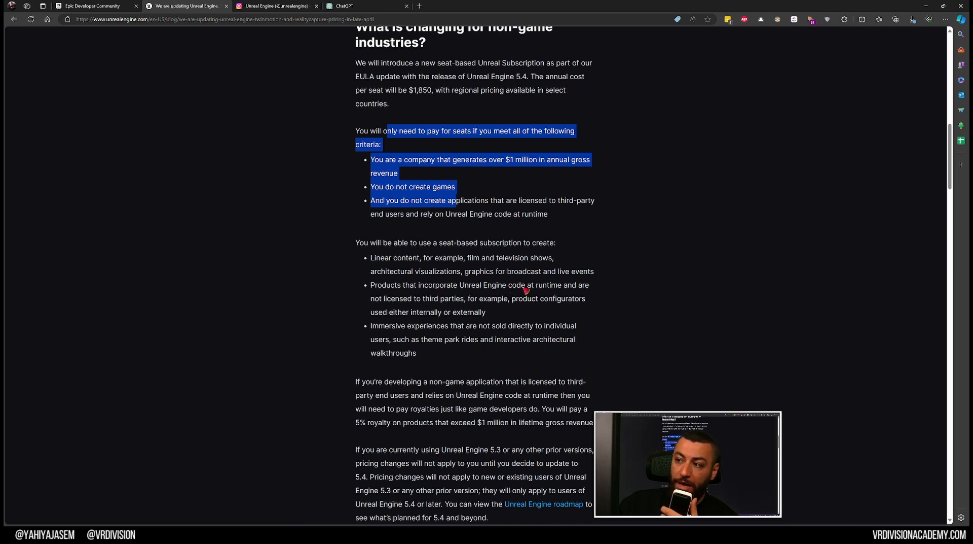
mouse_move(404, 308)
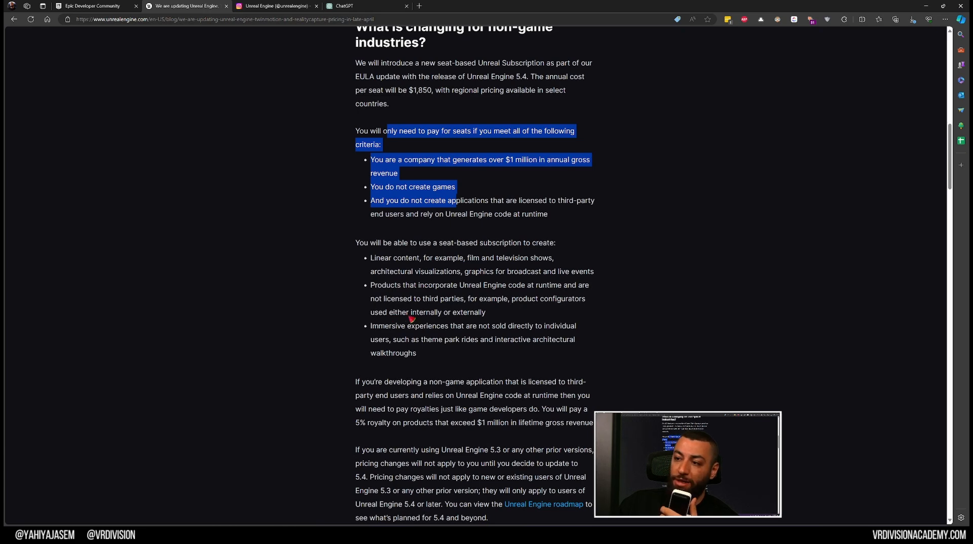
scroll("down", 3)
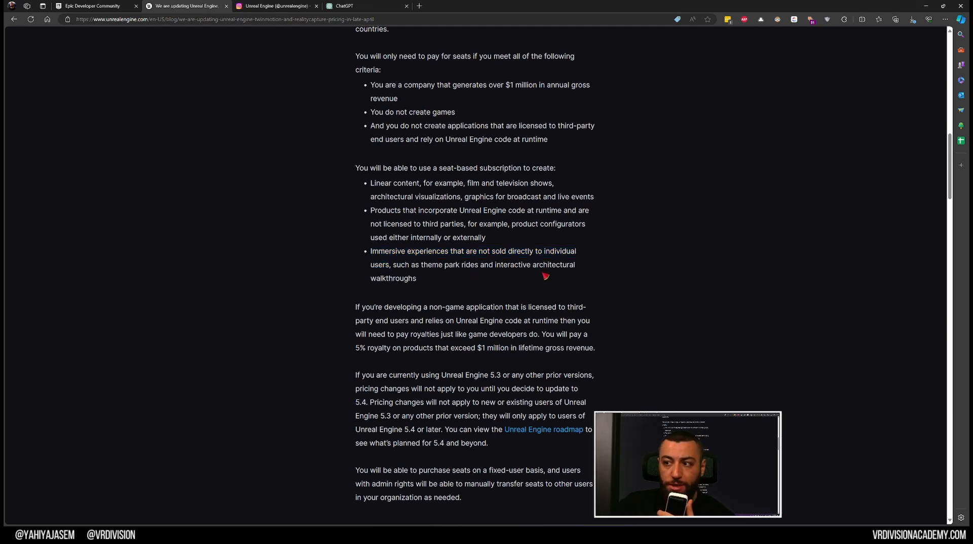
scroll("down", 3)
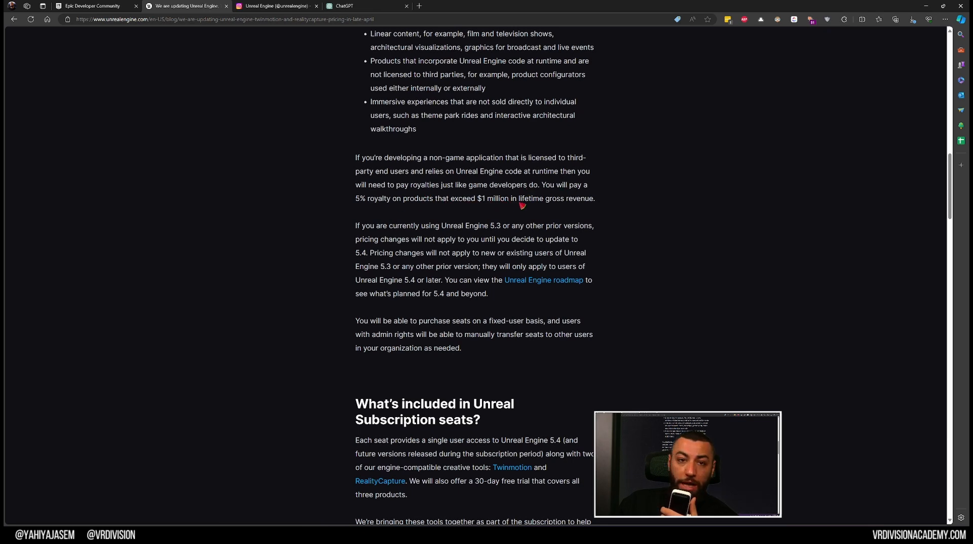
scroll("up", 3)
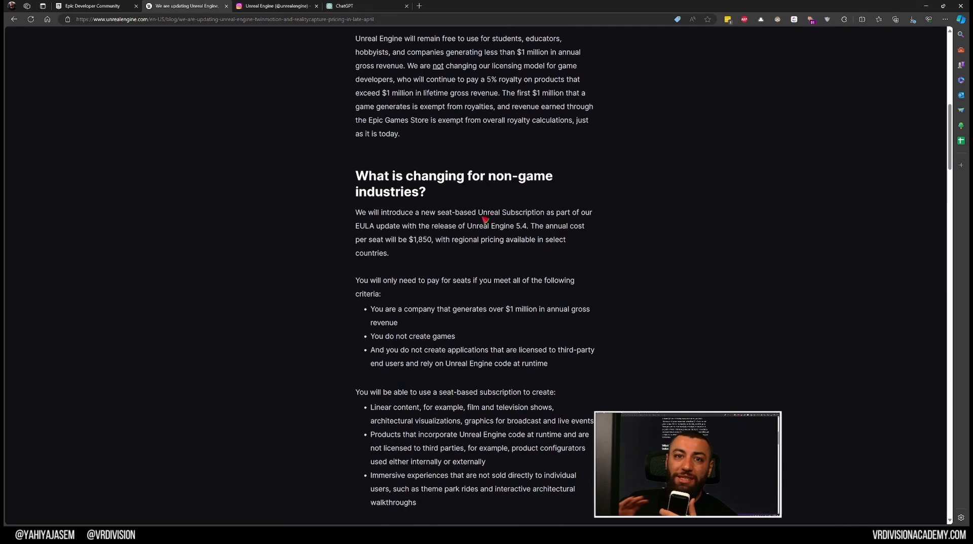
scroll("down", 3)
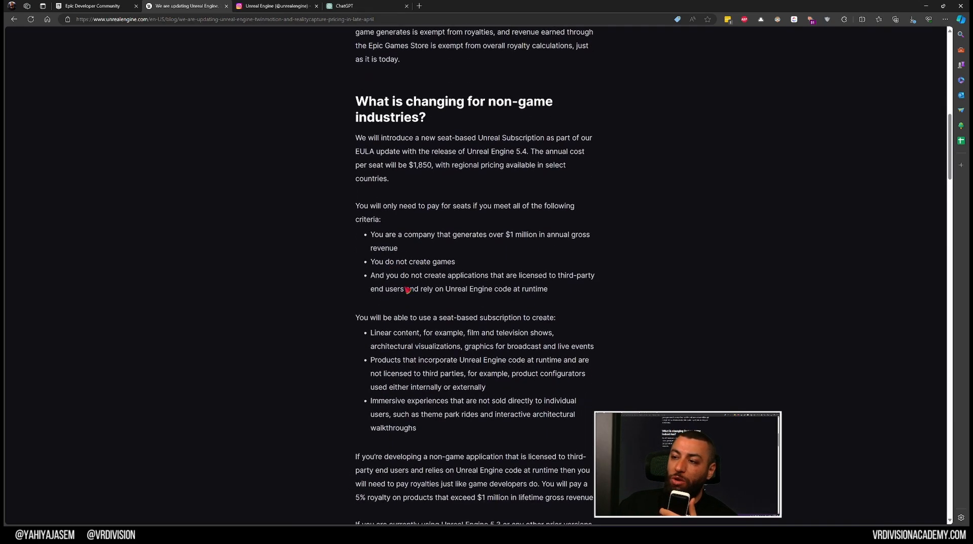
scroll("down", 3)
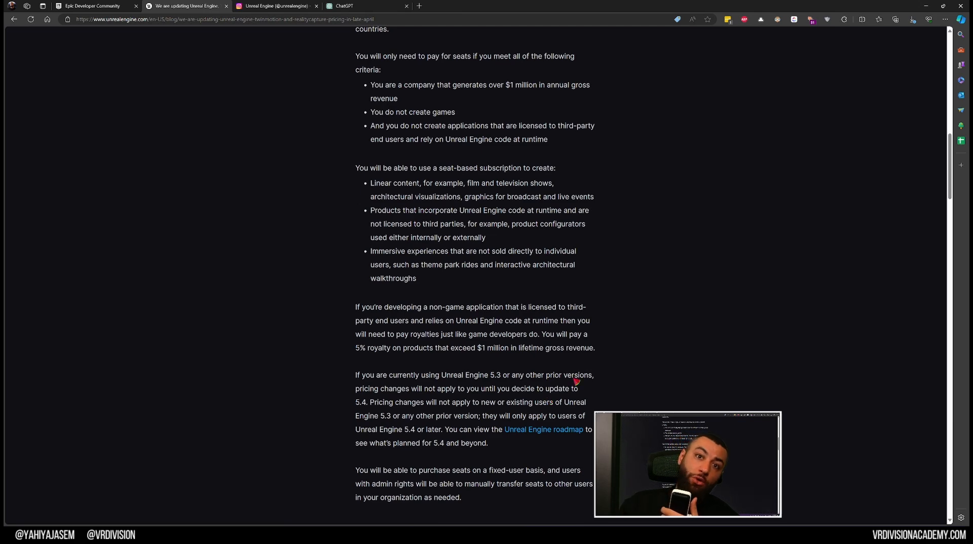
Scroll past the seat-transfer paragraph to the 'What's included in Unreal Subscription seats?' heading
scroll("down", 3)
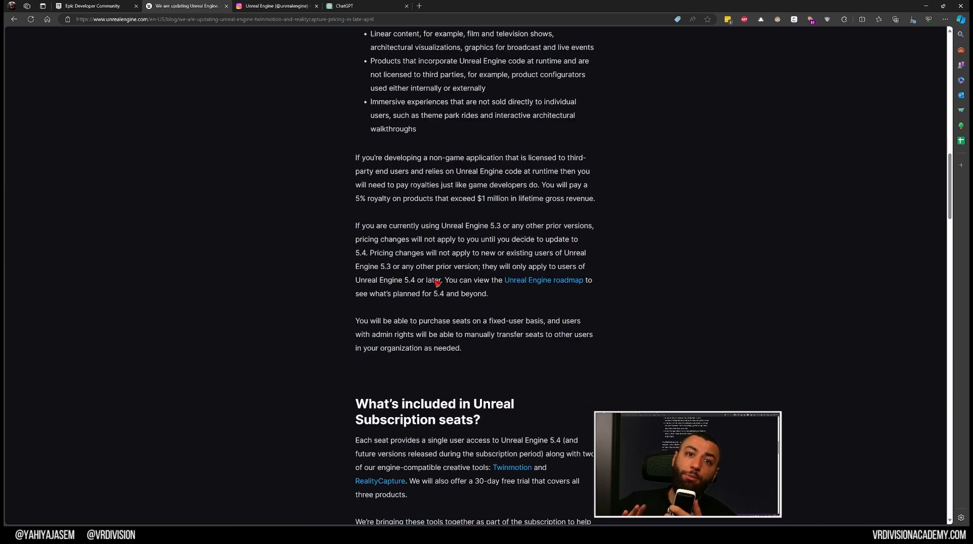
mouse_move(459, 227)
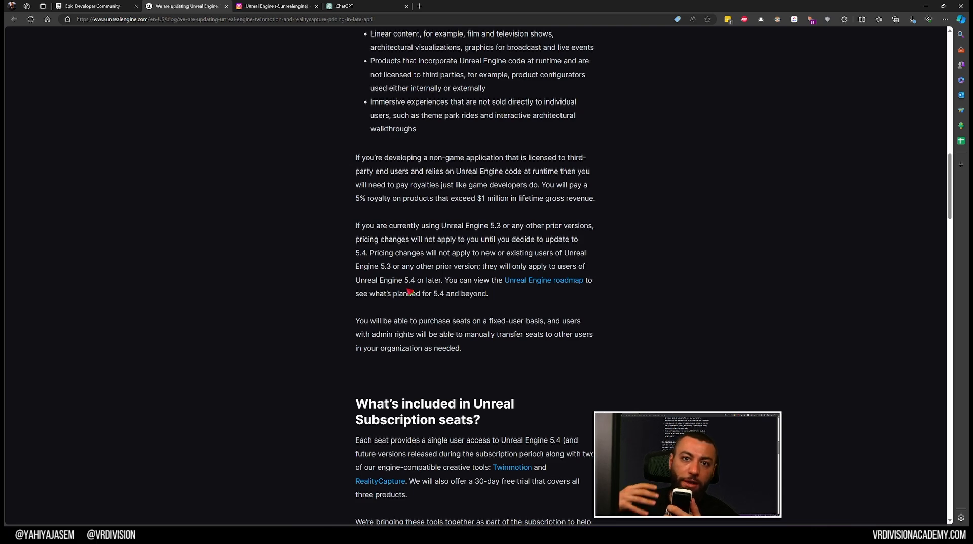
Scroll through the Twinmotion/RealityCapture and FAQ sections, ending at the $1,850 seat cost criteria
scroll("down", 3)
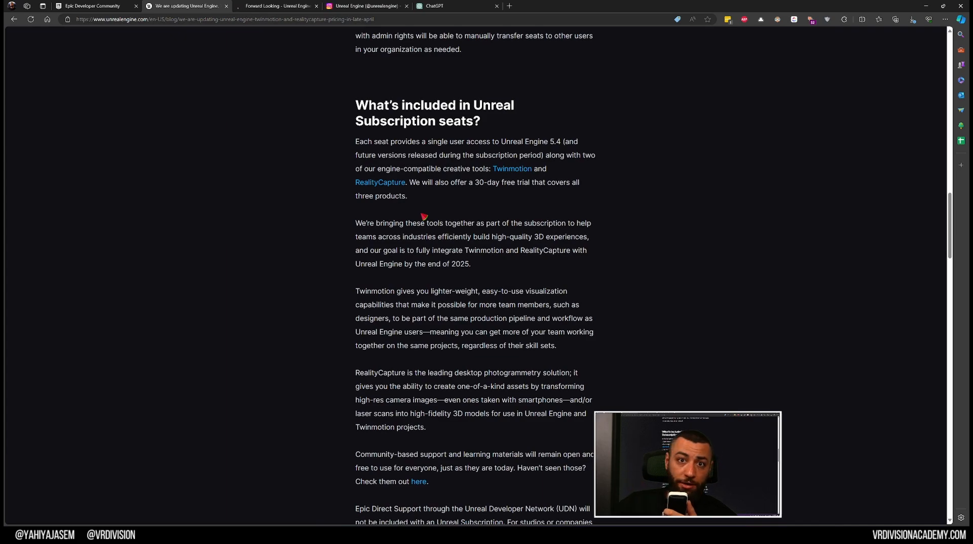
scroll("down", 3)
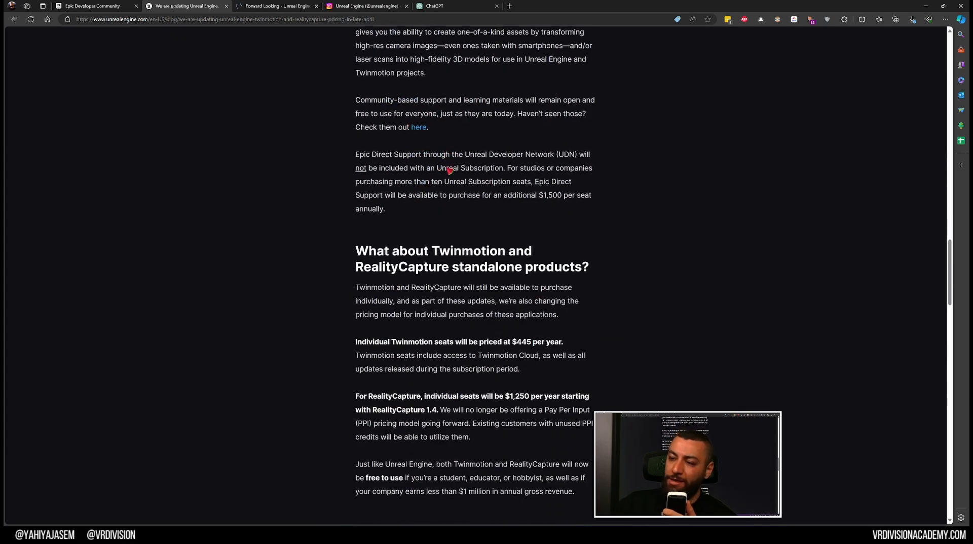
scroll("down", 3)
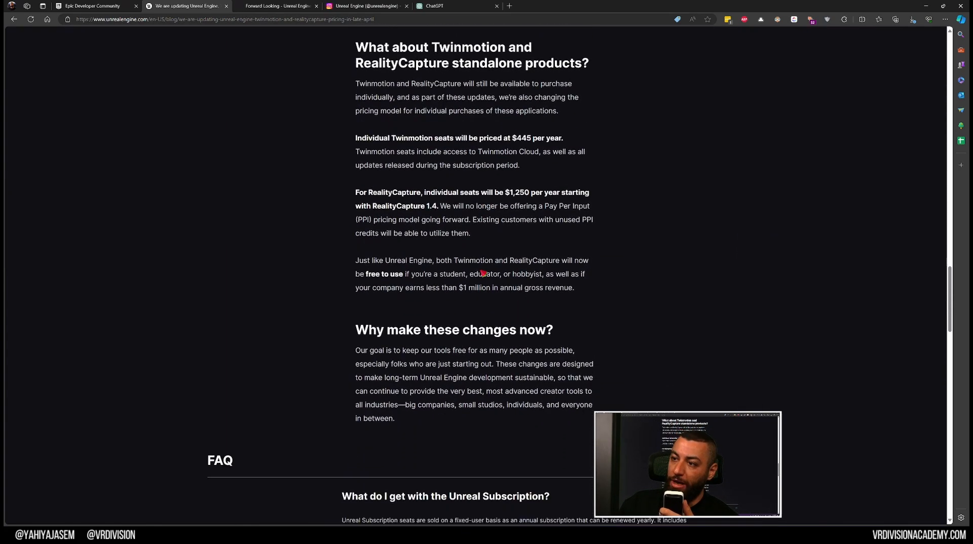
scroll("down", 3)
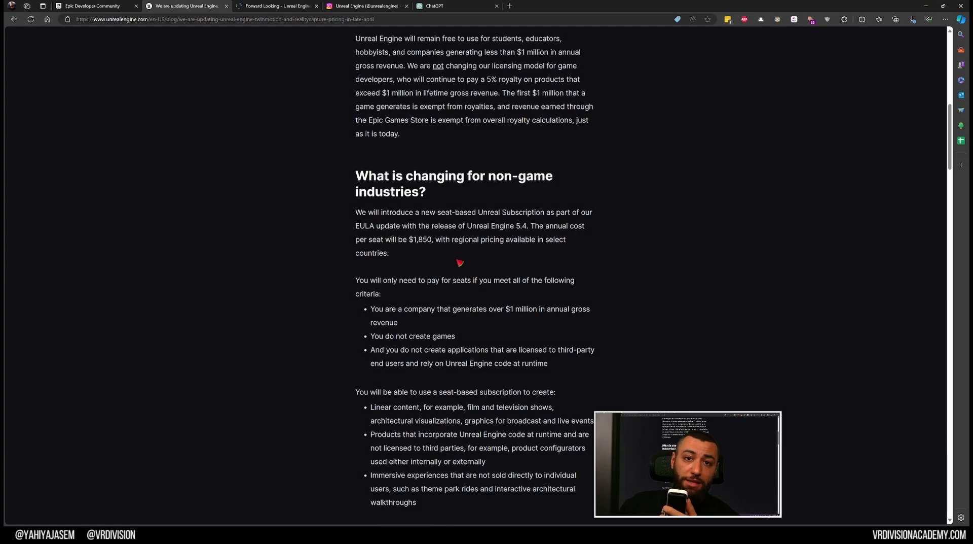